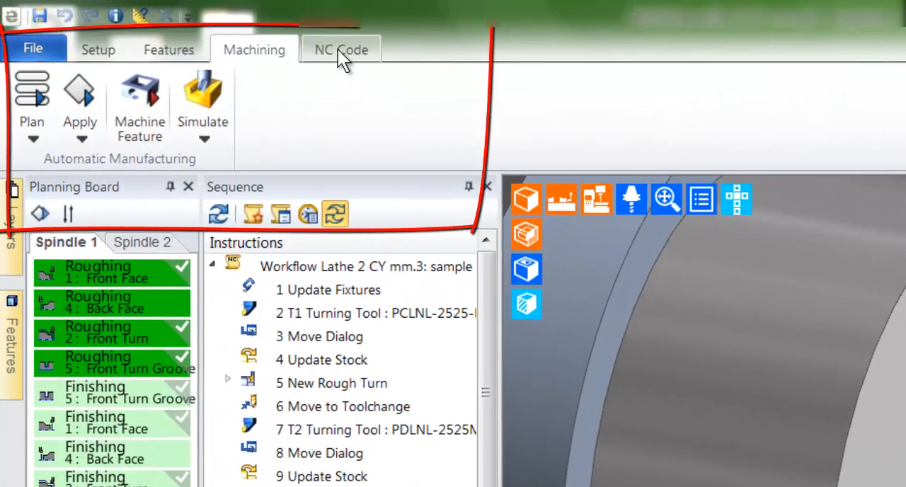
# Switch the lathe job to the NC Code ribbon to reach the toolkit review
pyautogui.click(341, 50)
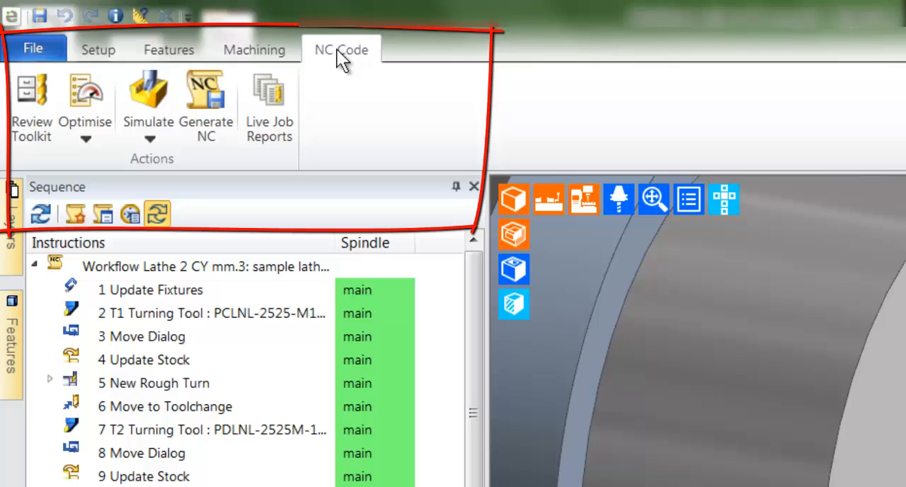
pyautogui.moveTo(31, 102)
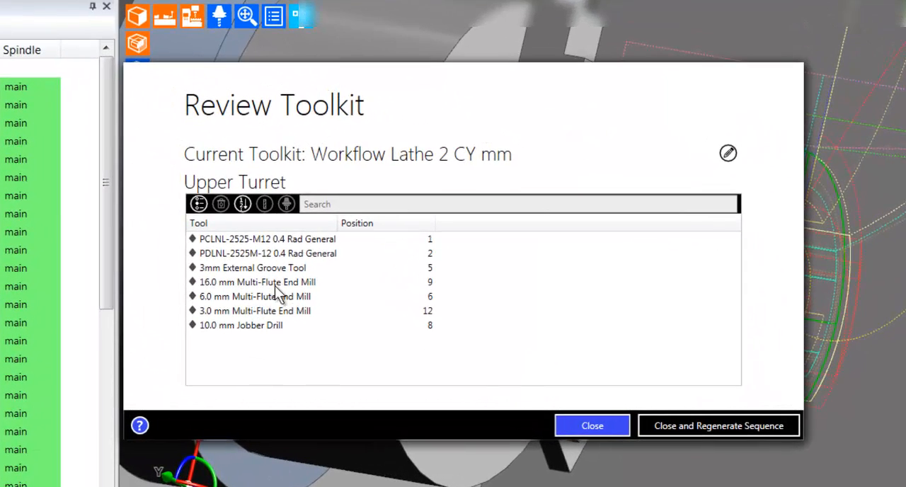
# Move the 16.0 mm Multi-Flute End Mill to turret position 10 and close the toolkit review
pyautogui.click(258, 281)
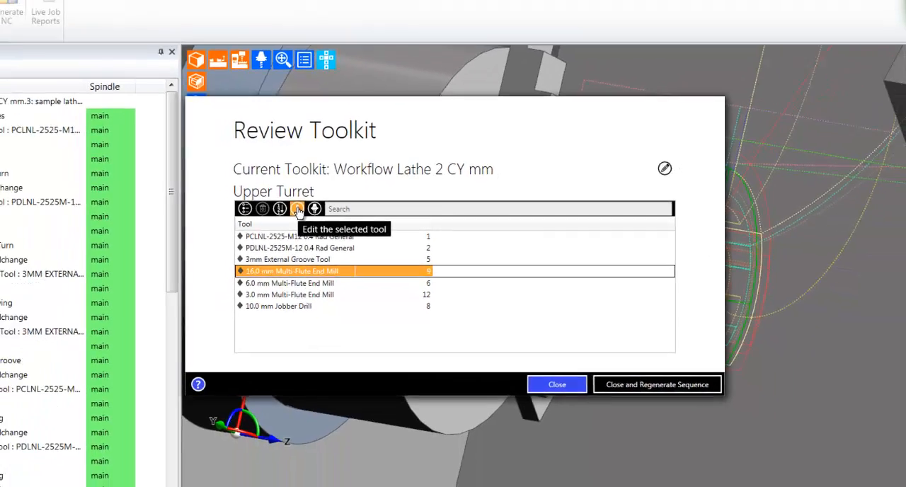
pyautogui.click(298, 208)
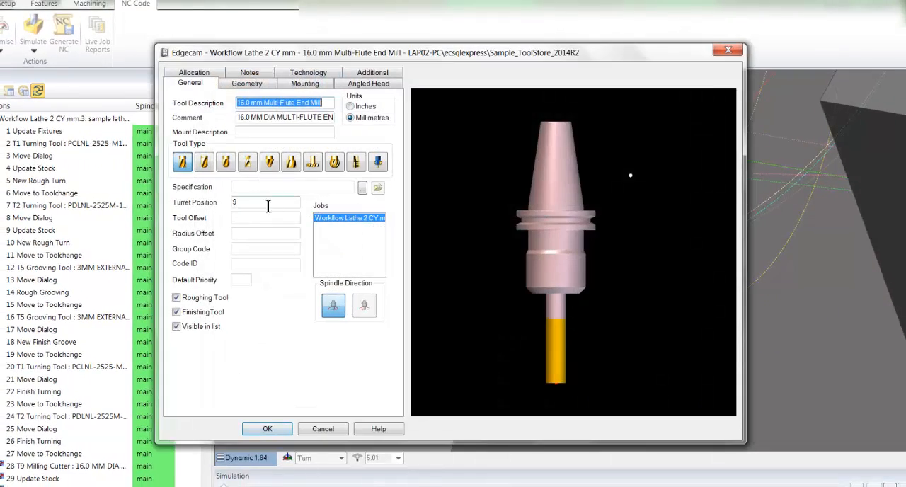
pyautogui.write('18')
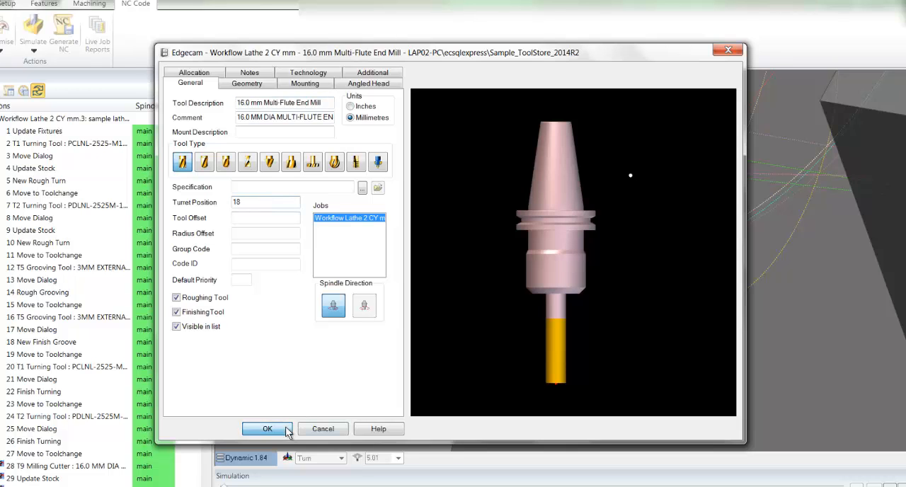
pyautogui.click(266, 430)
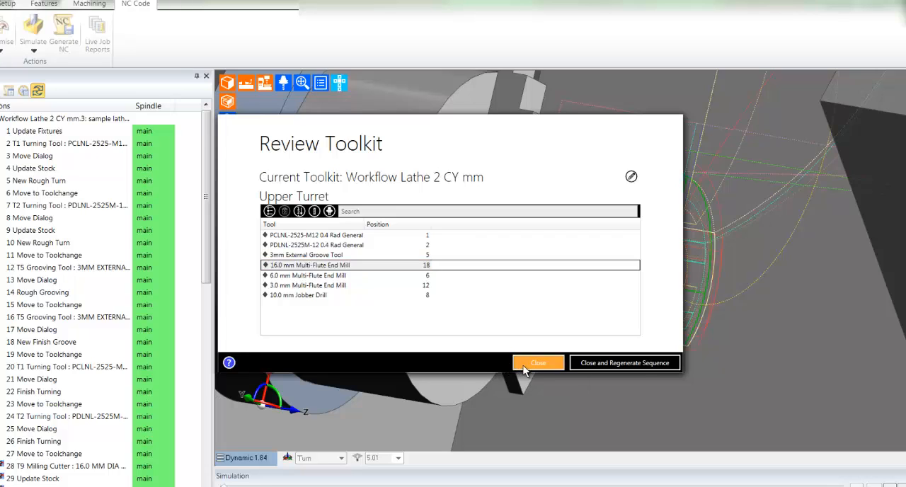
pyautogui.click(538, 362)
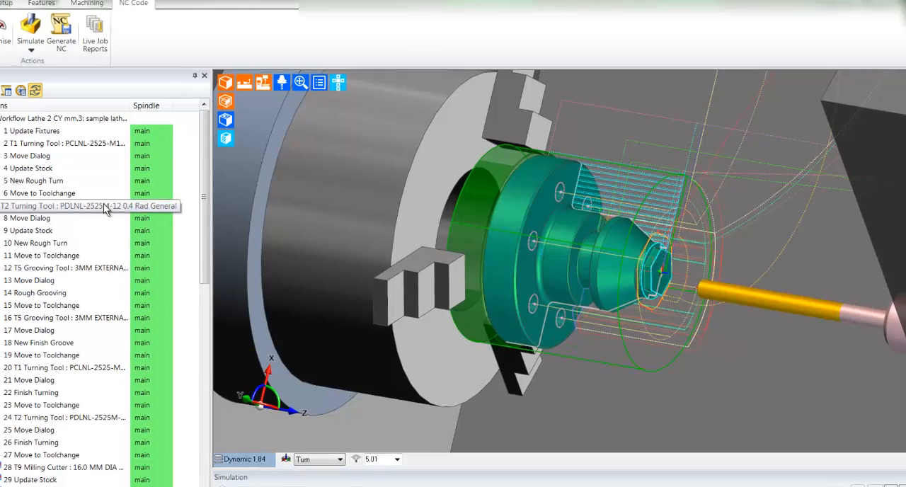
pyautogui.doubleClick(90, 206)
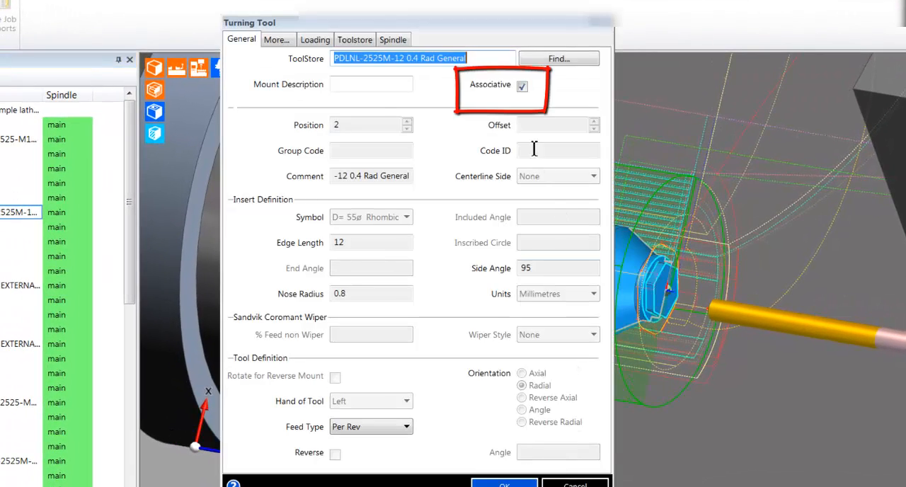
pyautogui.click(523, 86)
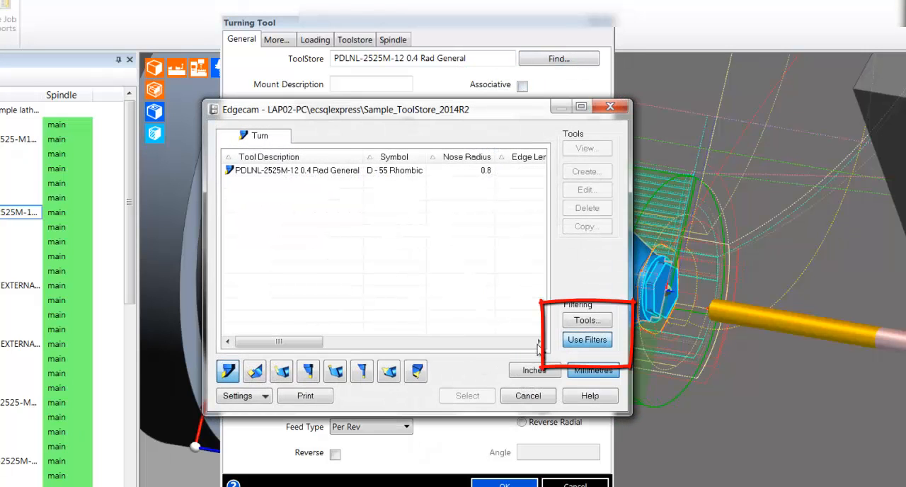
pyautogui.click(586, 340)
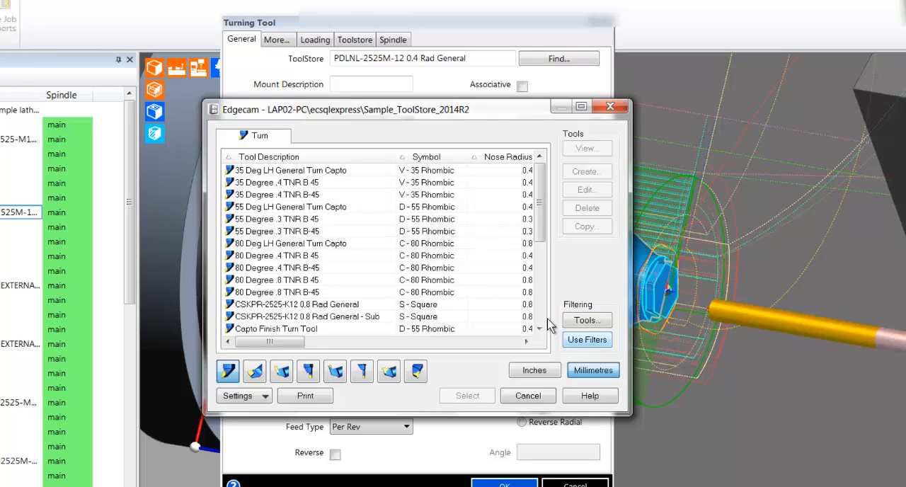
pyautogui.click(304, 303)
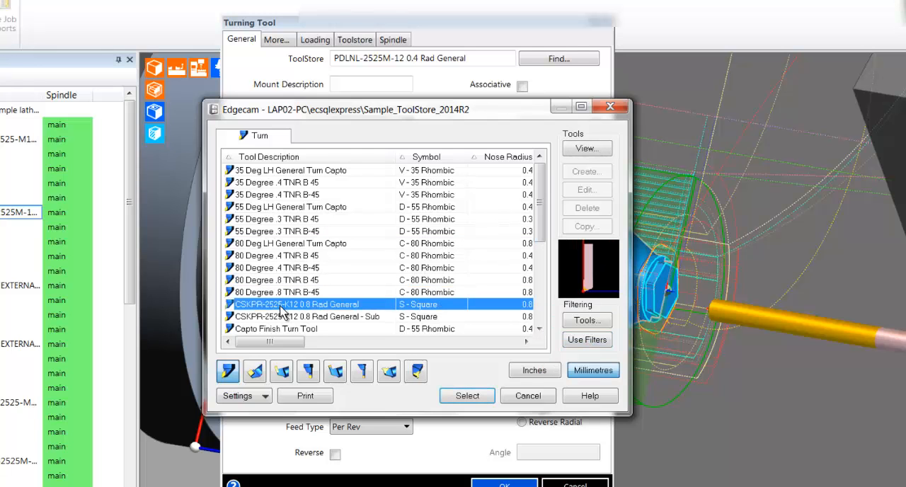
pyautogui.click(468, 395)
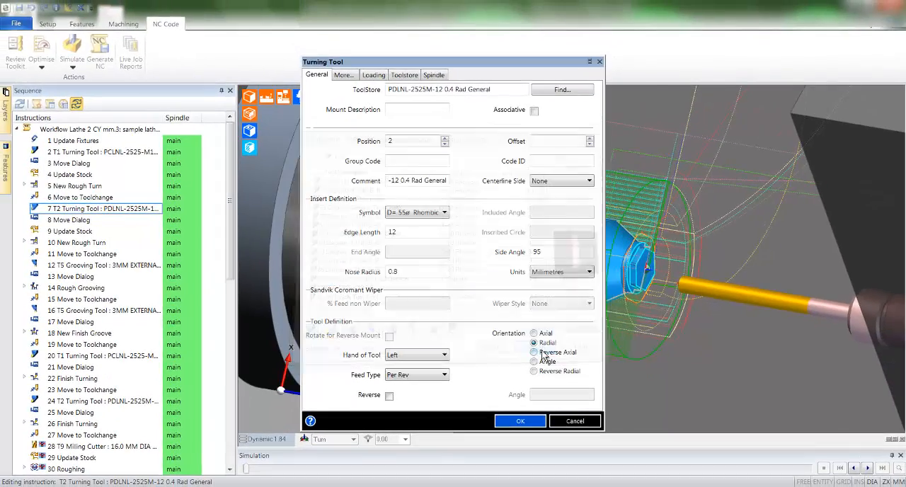
pyautogui.click(521, 421)
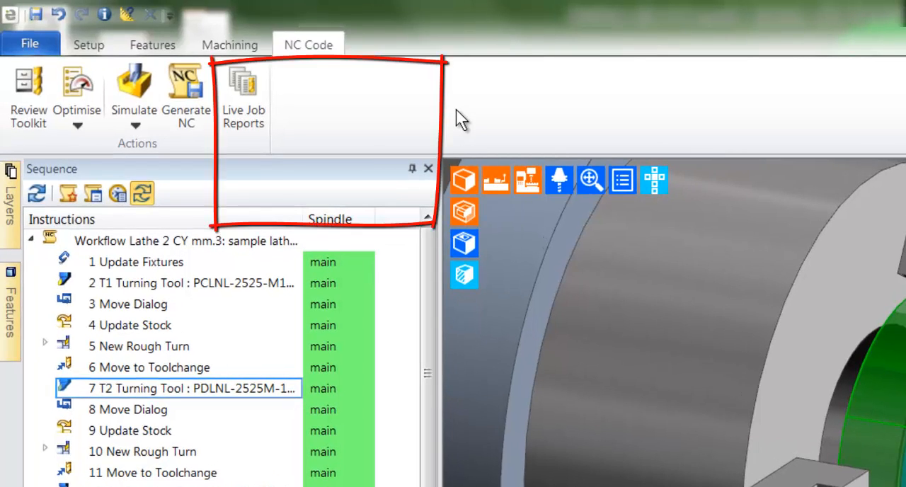
pyautogui.moveTo(244, 99)
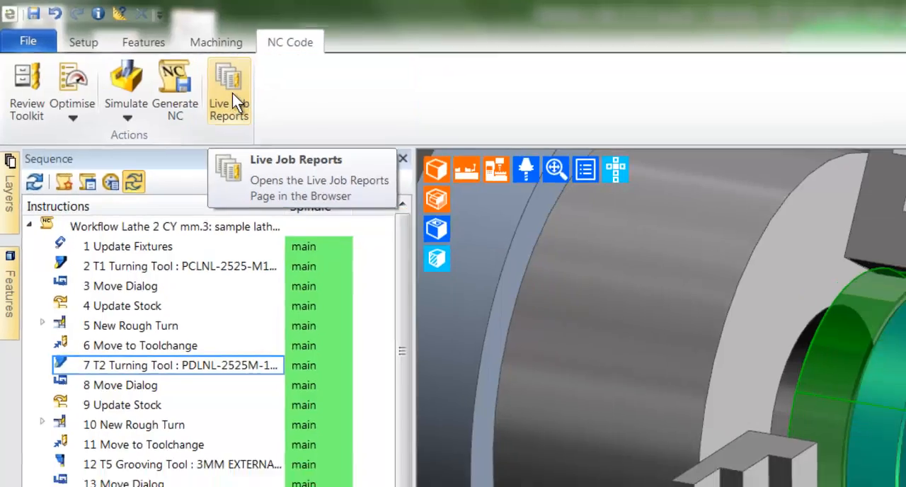
# Launch Live Job Reports in the browser showing the job search form
pyautogui.click(228, 78)
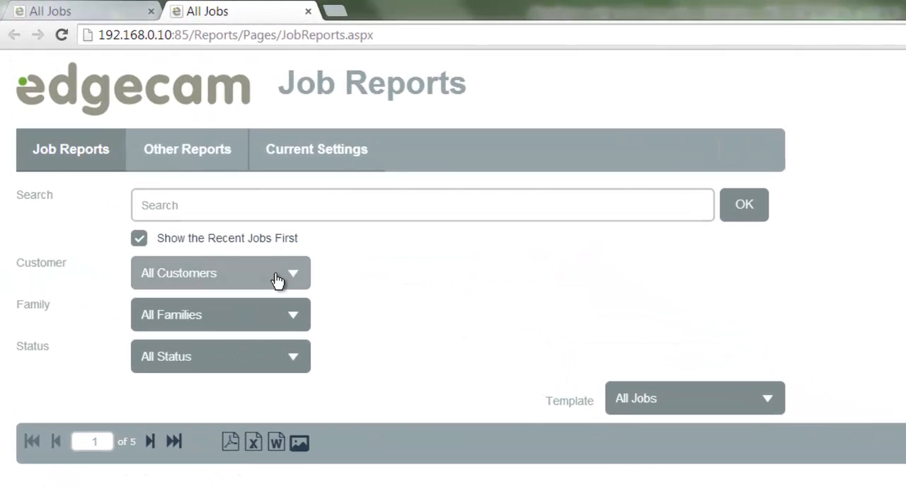
# Check the Customer and Family filters, search 'fa', then clear it to list all jobs
pyautogui.click(221, 272)
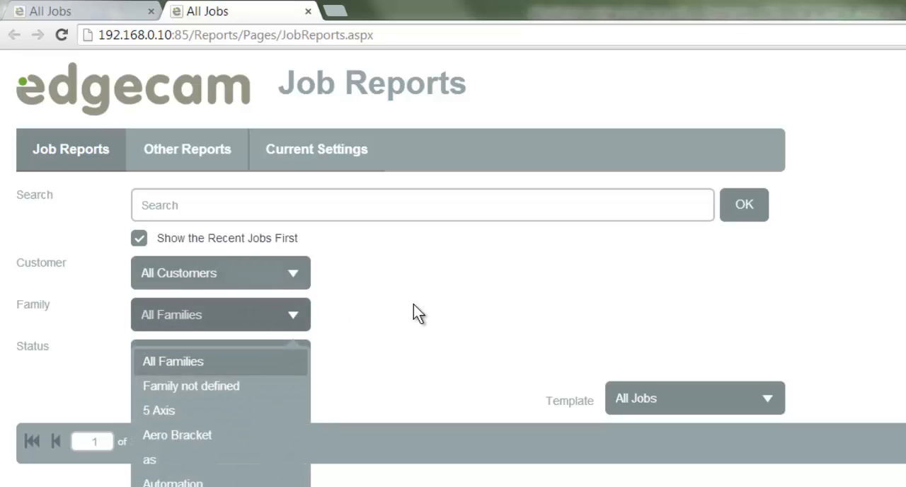
pyautogui.click(221, 356)
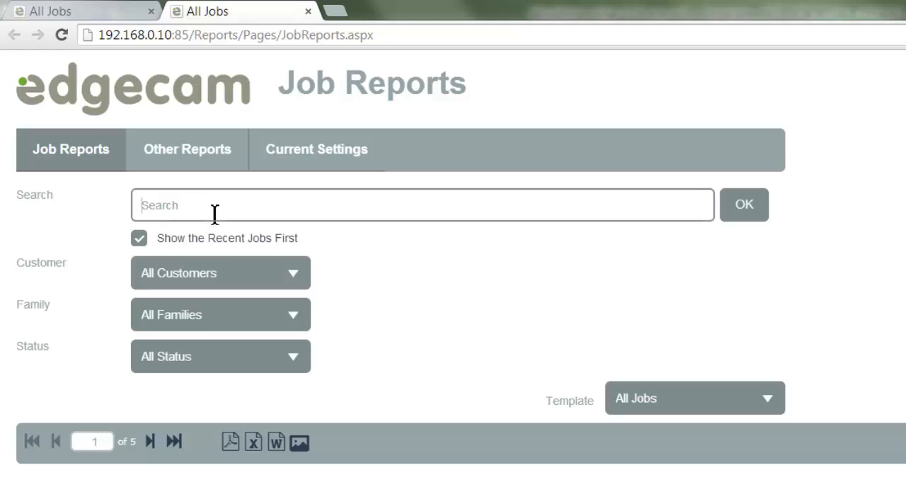
pyautogui.write('fa')
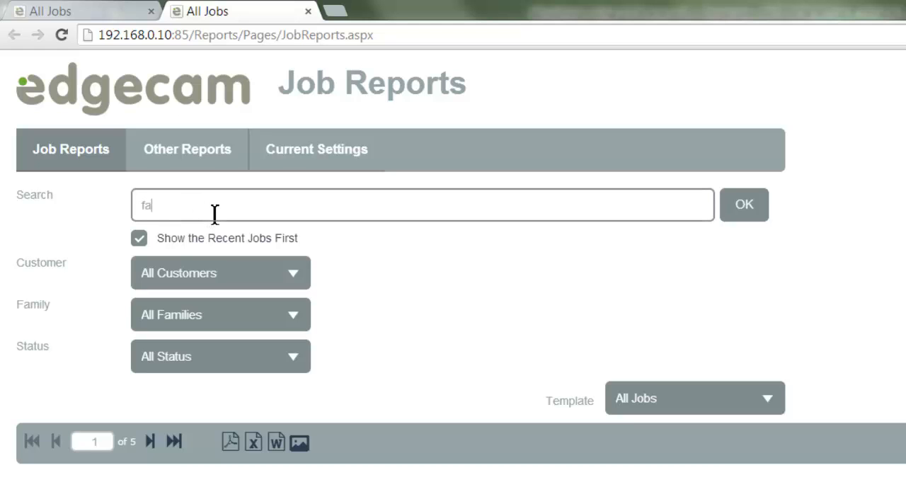
pyautogui.click(431, 117)
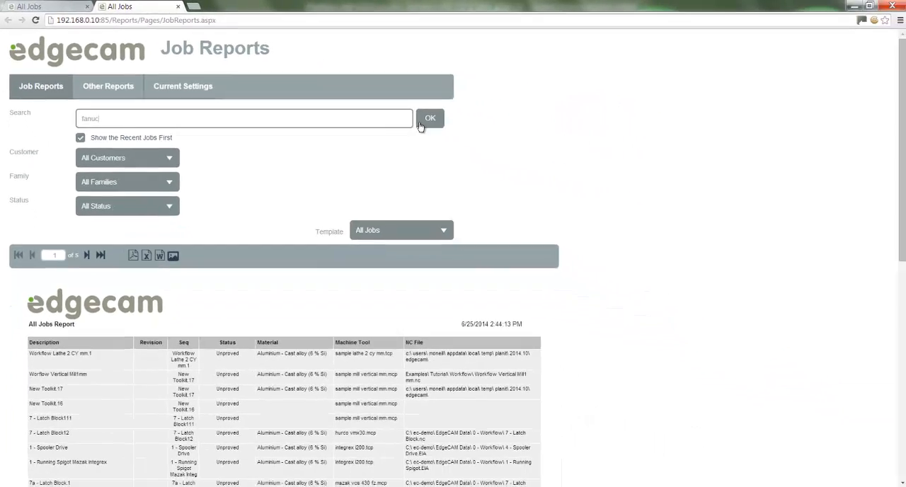
pyautogui.click(430, 117)
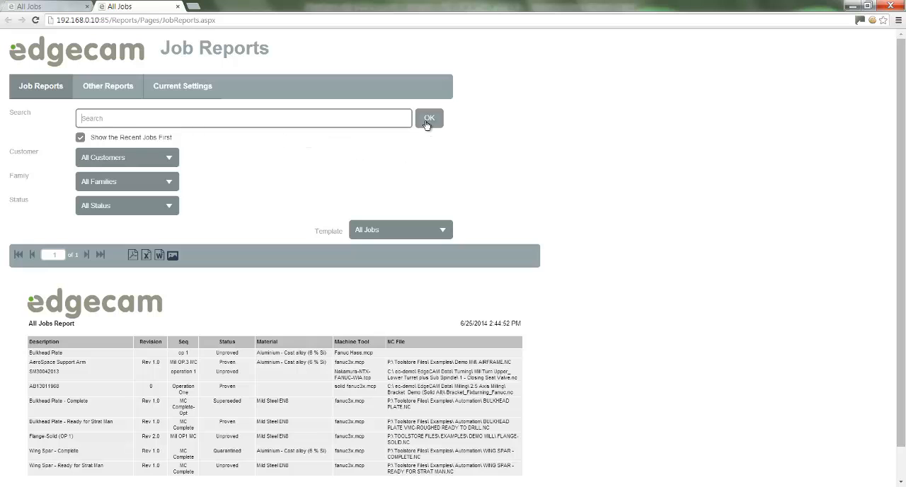
pyautogui.click(429, 118)
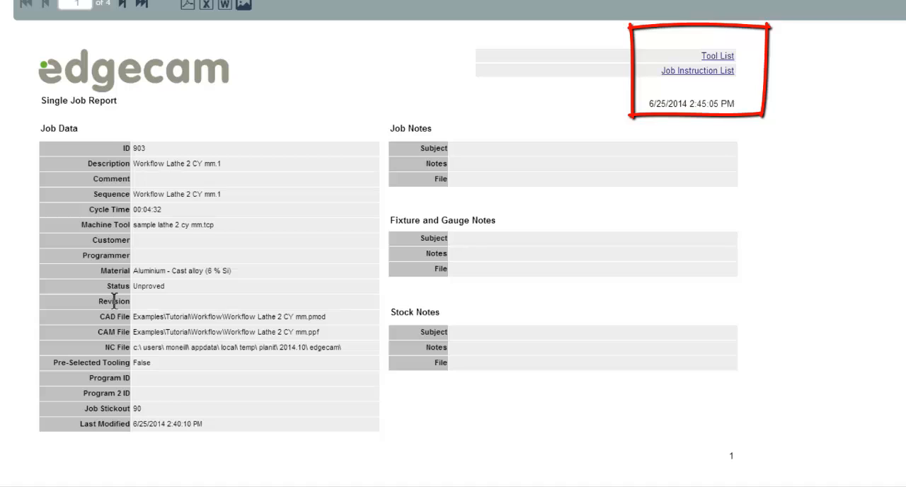
pyautogui.moveTo(771, 139)
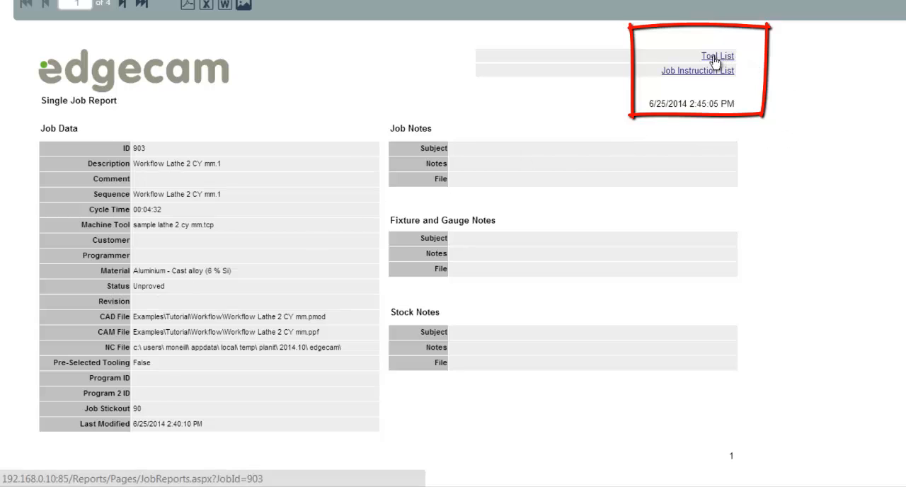
# View the job's tool list and Job Instruction List, then return to Edgecam's File page
pyautogui.click(716, 57)
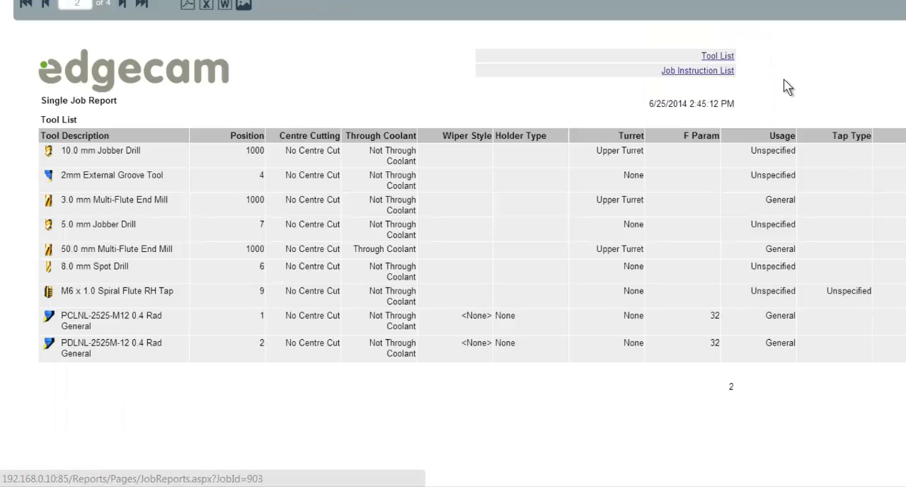
pyautogui.moveTo(697, 70)
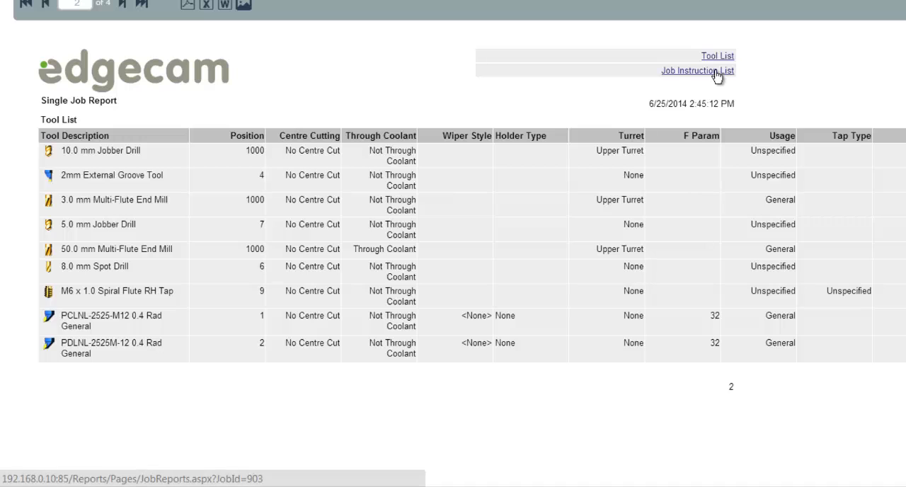
pyautogui.click(696, 71)
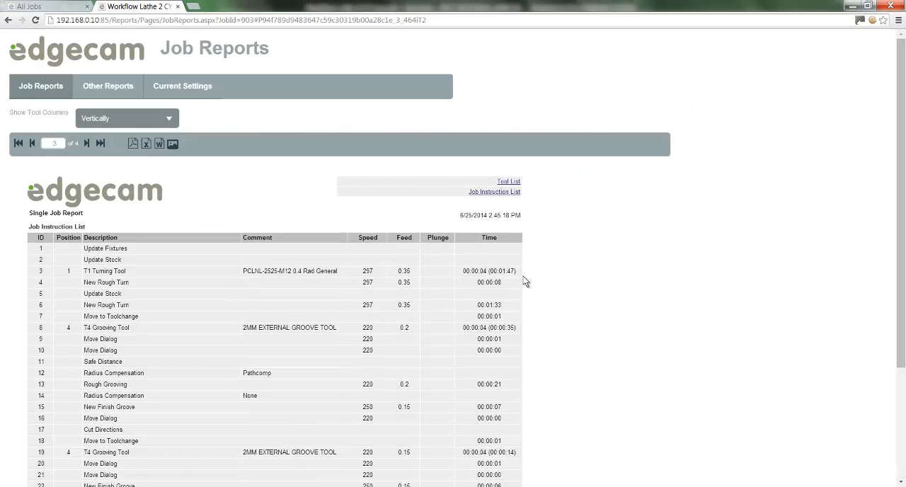
pyautogui.moveTo(475, 362)
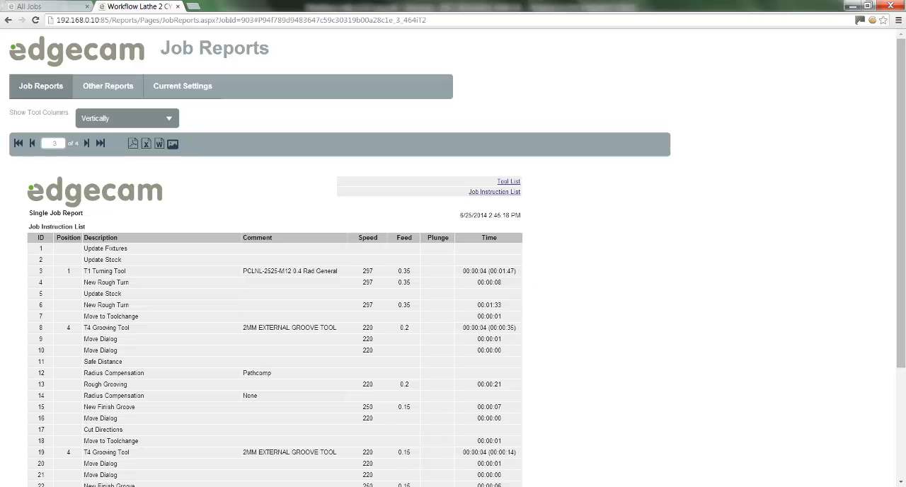
pyautogui.click(135, 6)
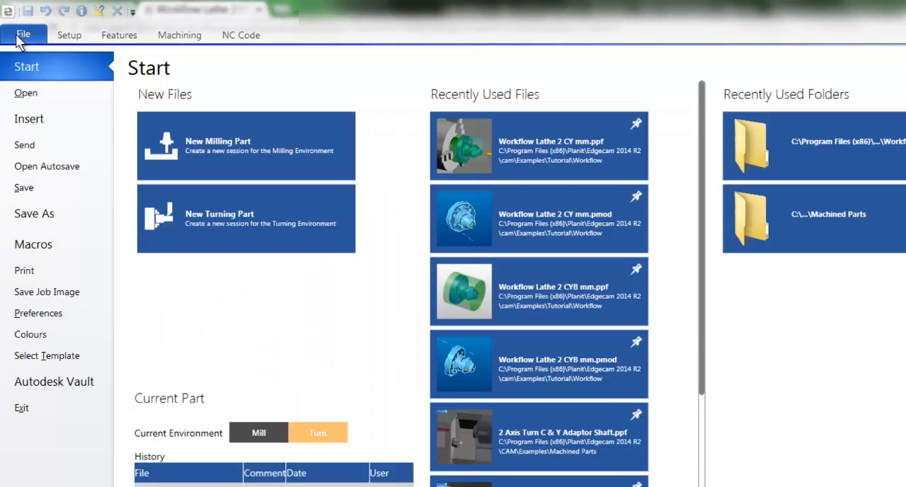
pyautogui.moveTo(47, 292)
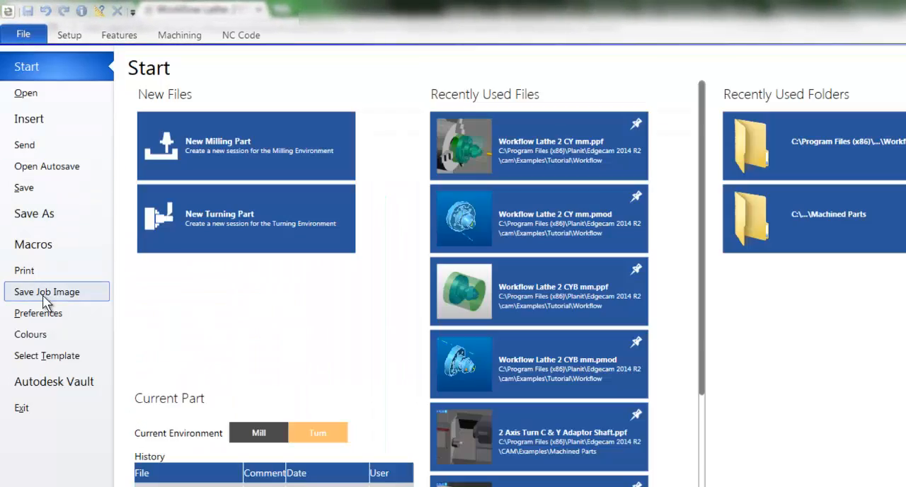
# Save a job image named 'test' for the lathe part and accept the Job Images list
pyautogui.click(46, 292)
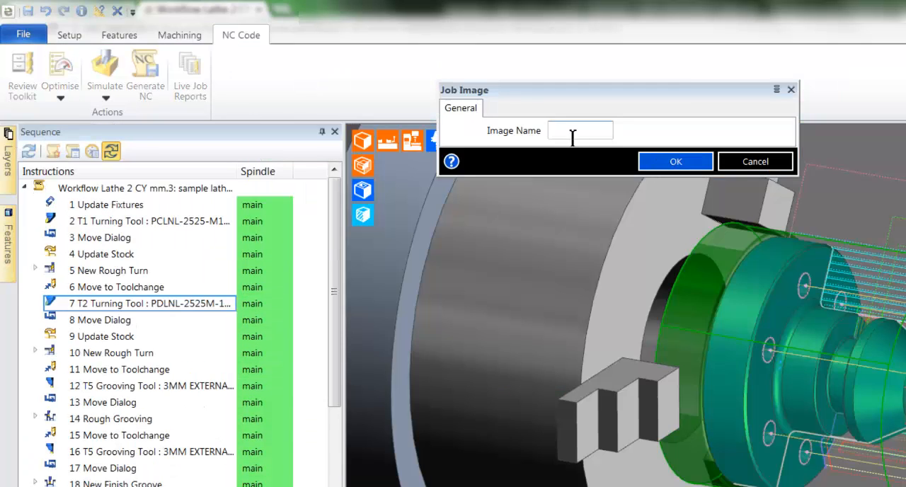
pyautogui.write('test')
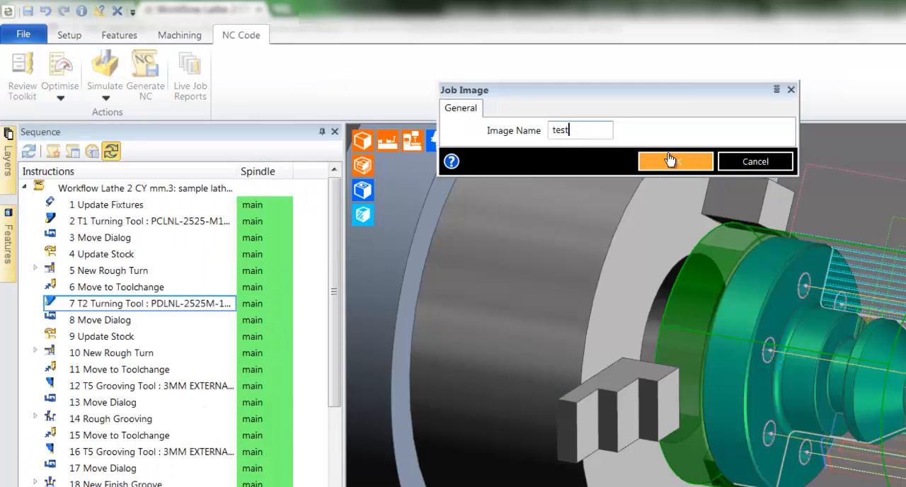
pyautogui.click(674, 160)
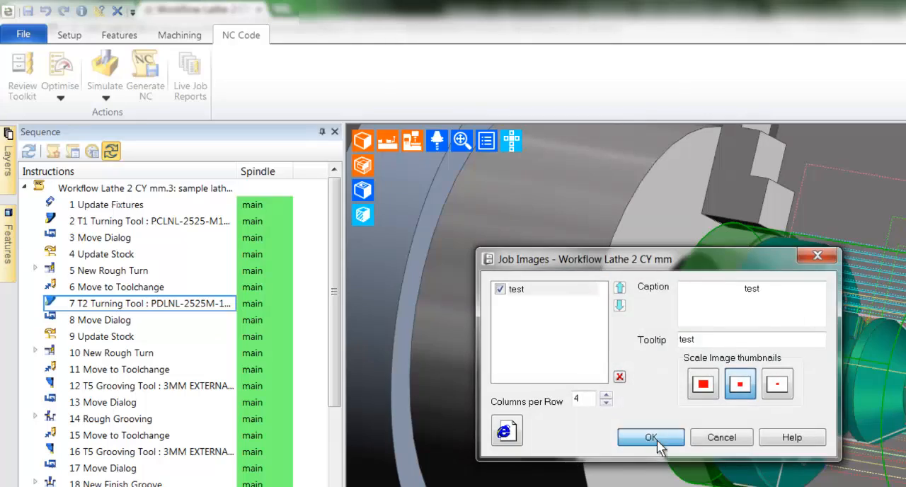
pyautogui.click(651, 436)
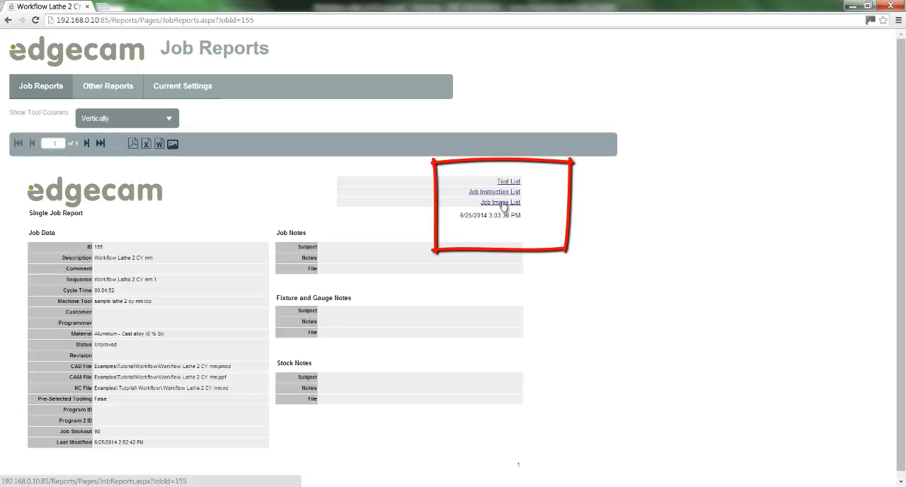
# Show the Job Image List with the saved test picture, then return to the lathe sequence
pyautogui.click(502, 201)
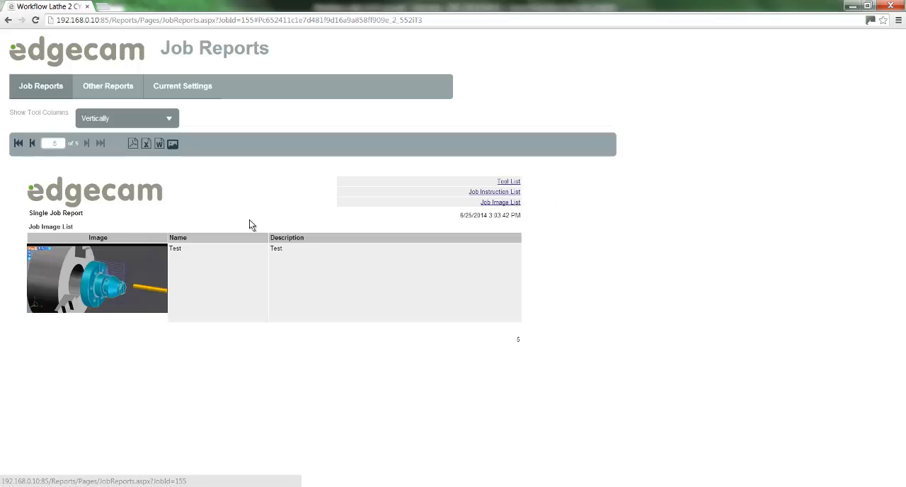
pyautogui.click(96, 277)
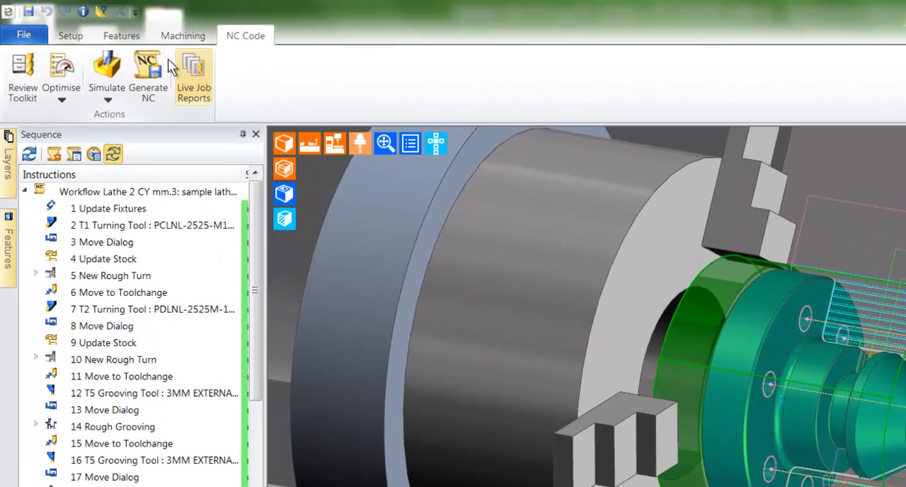
pyautogui.moveTo(147, 71)
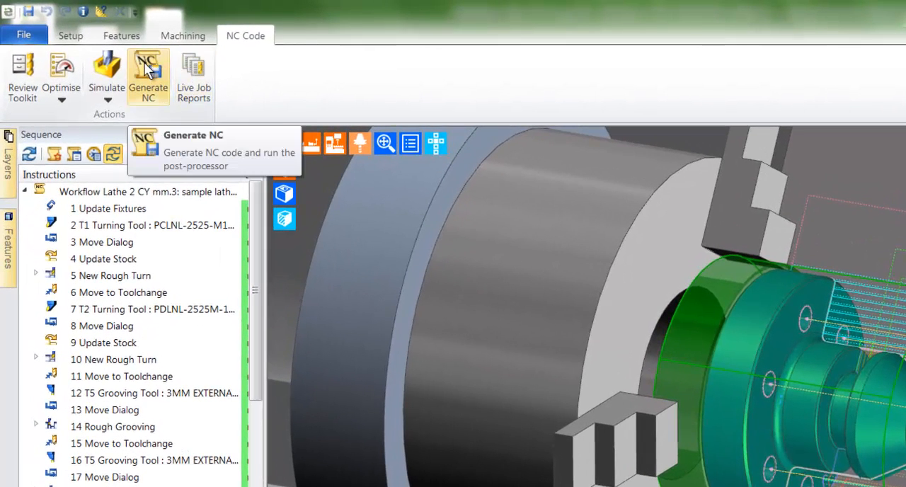
# Generate NC code for Workflow Lathe 2 CY mm and post-process into the editor
pyautogui.click(147, 73)
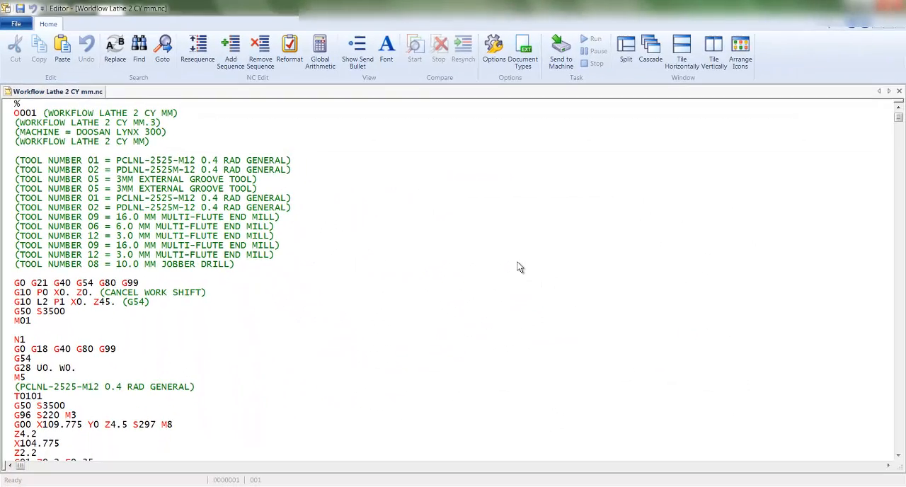
pyautogui.scroll(-3)
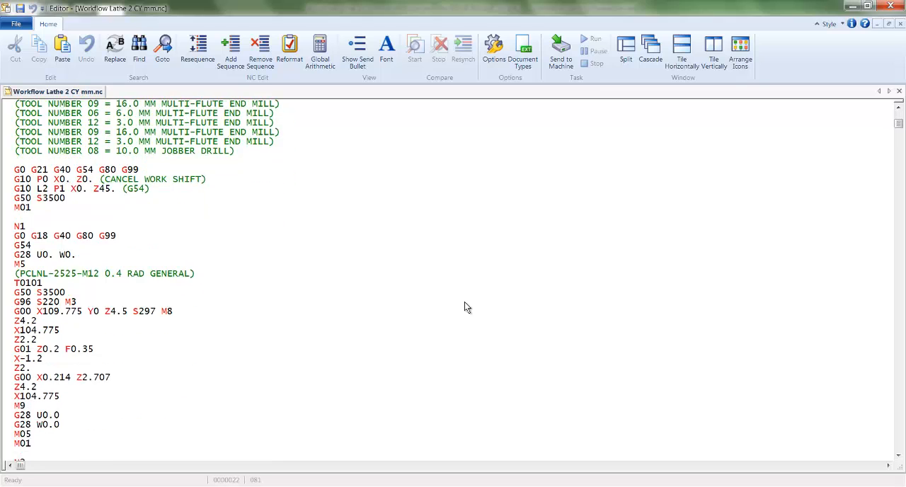
pyautogui.scroll(-3)
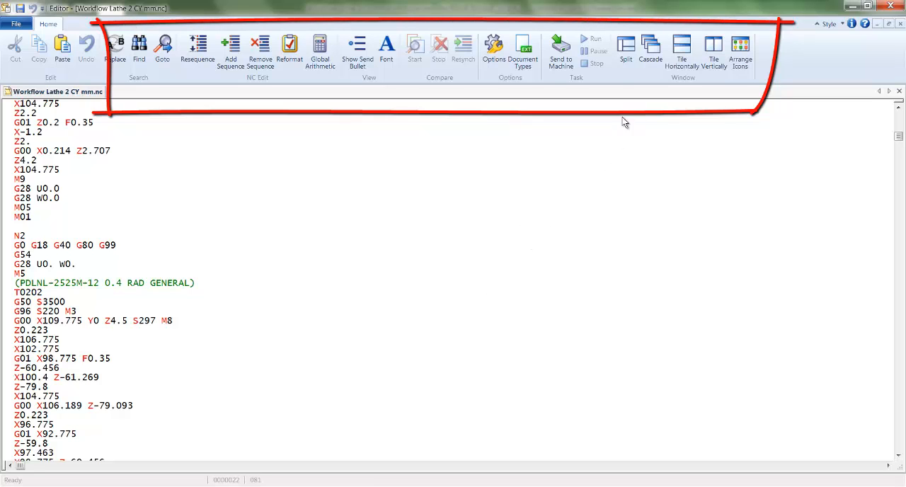
# Split the NC program into four panes and find the next G98 in the code
pyautogui.click(626, 46)
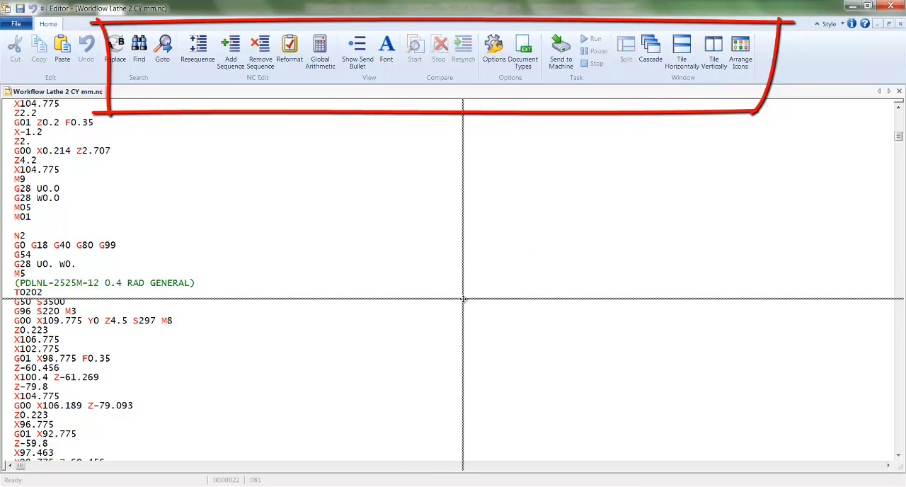
pyautogui.click(626, 45)
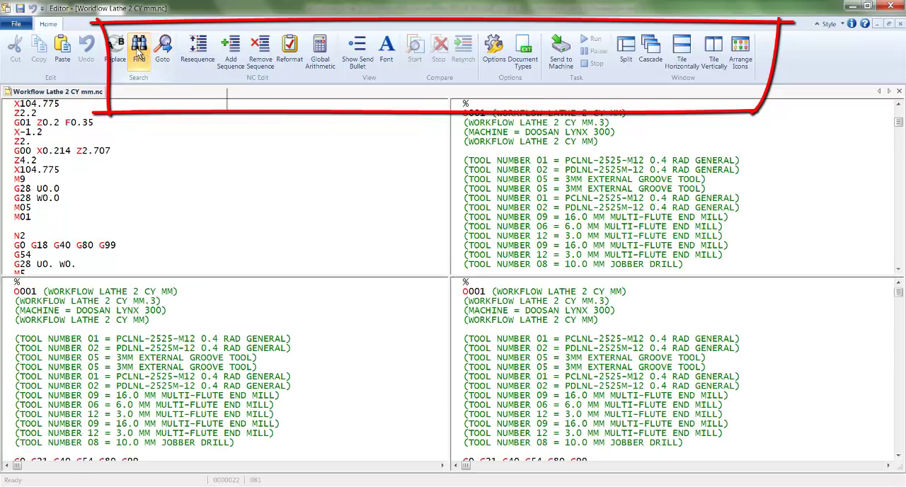
pyautogui.click(139, 45)
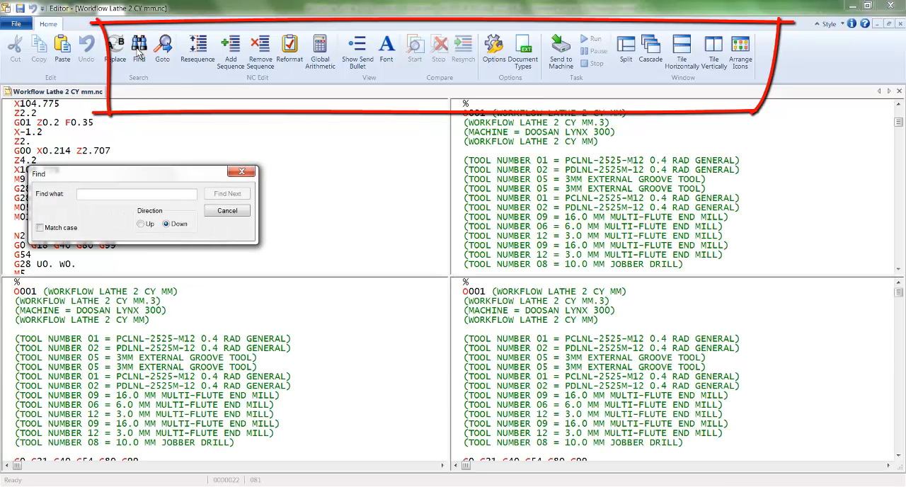
pyautogui.write('g98')
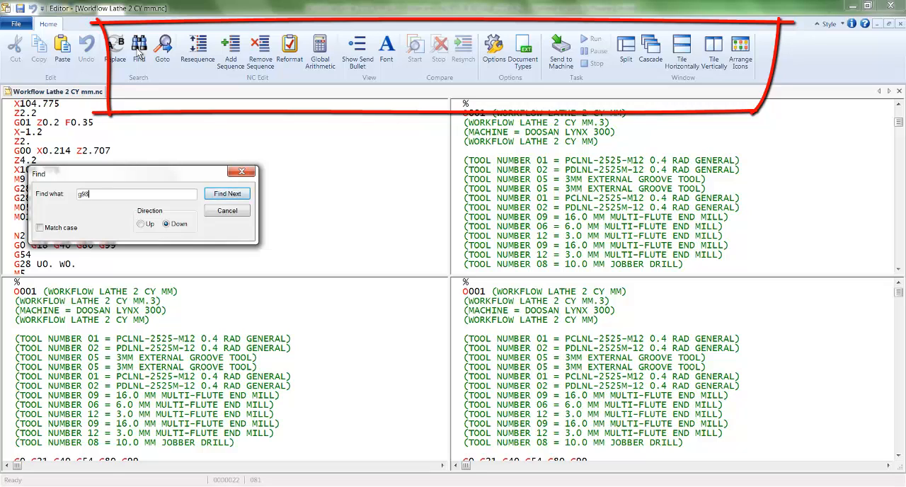
pyautogui.click(227, 193)
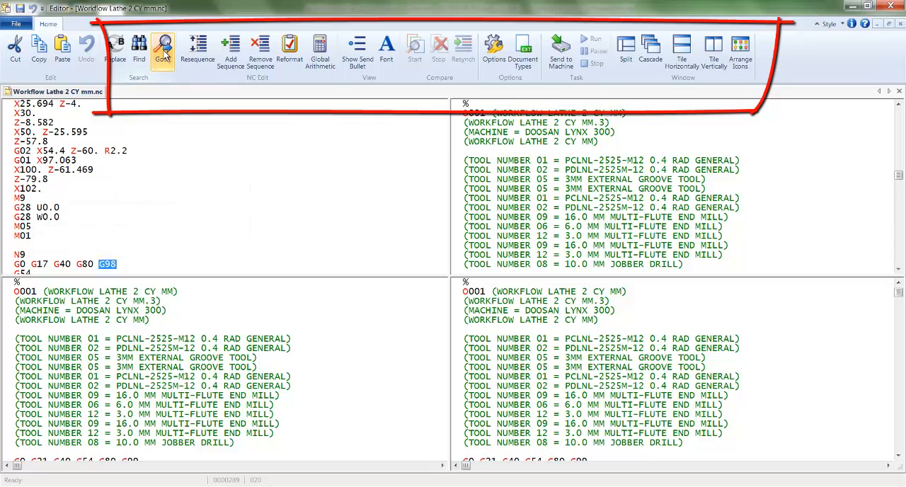
# Jump one pane to the entered line number further into the turning moves
pyautogui.click(163, 46)
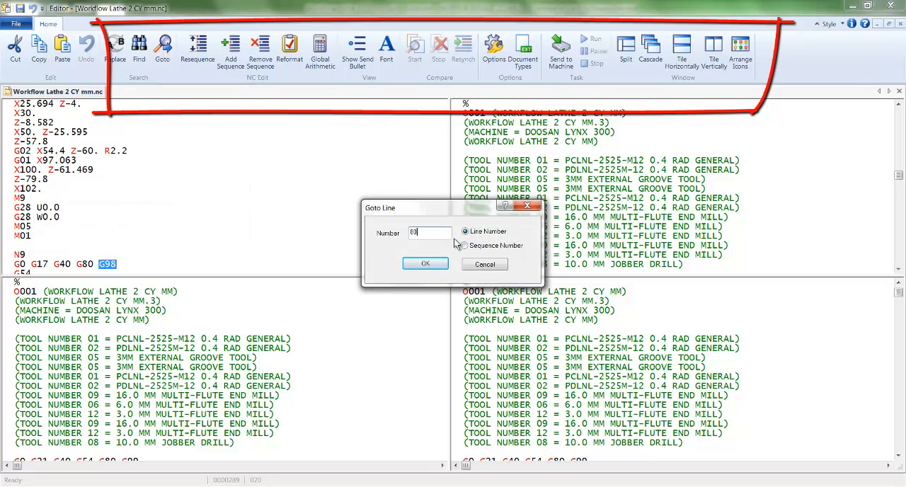
pyautogui.click(425, 264)
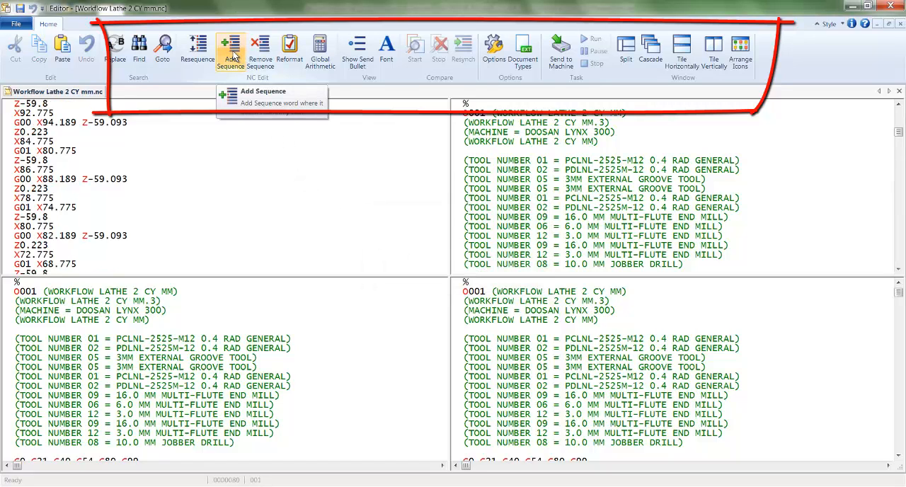
pyautogui.moveTo(260, 51)
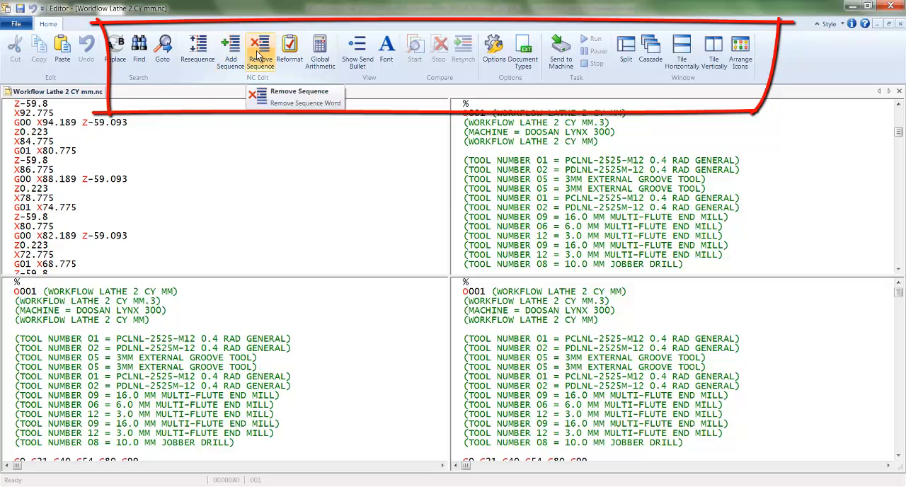